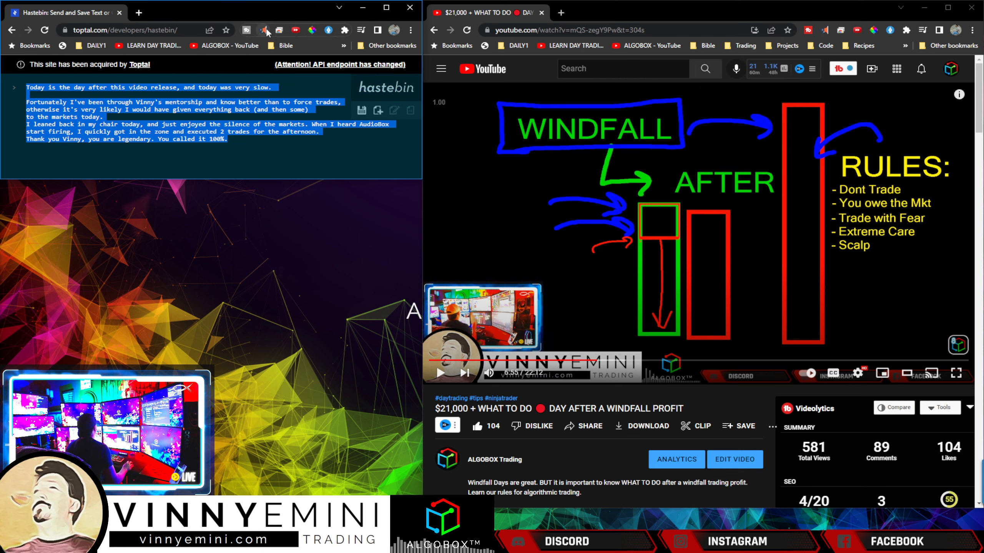
# Start Read Aloud on the selected trader testimonial and let it play to the last sentence
pyautogui.click(263, 30)
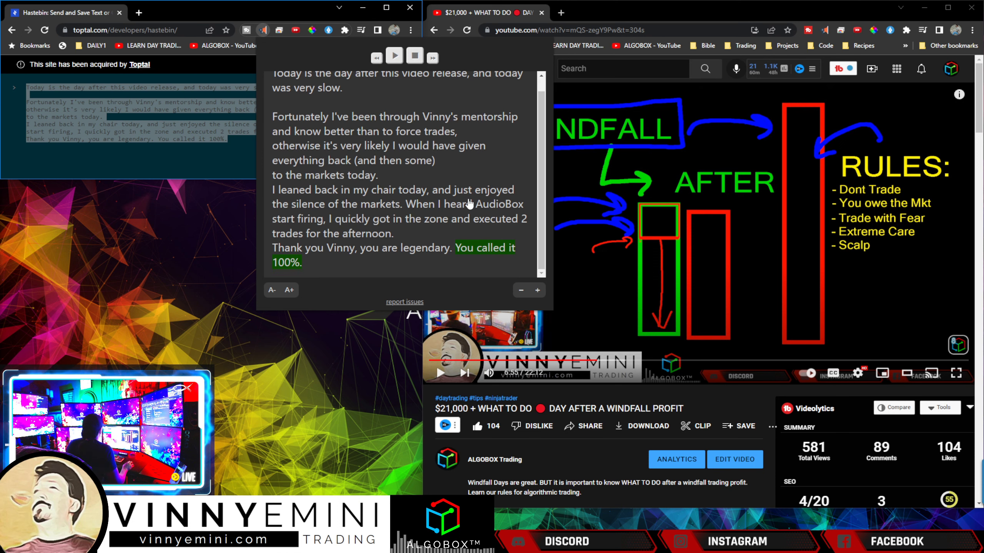
pyautogui.moveTo(276, 194)
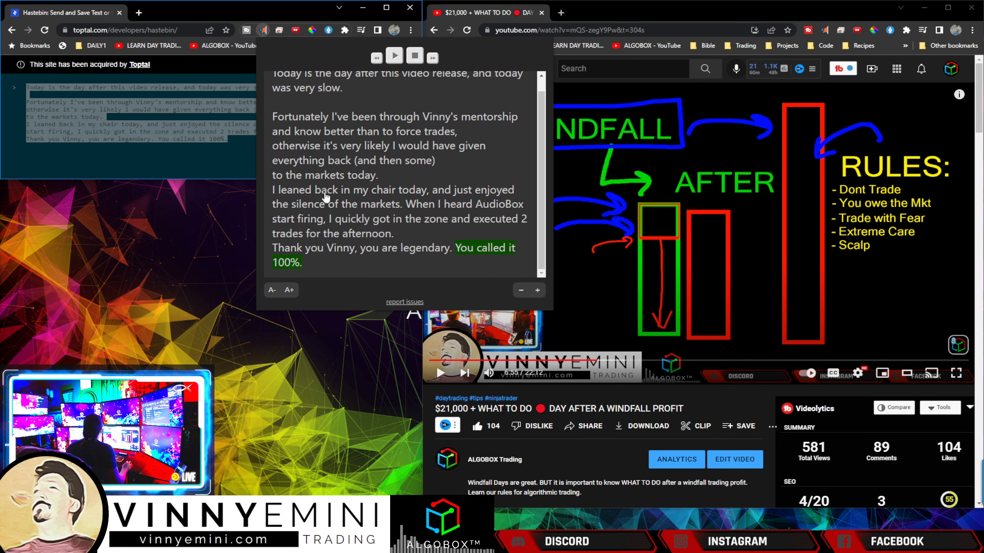
# Replay the testimonial and pause on the 'I leaned back in my chair' sentence
pyautogui.click(394, 56)
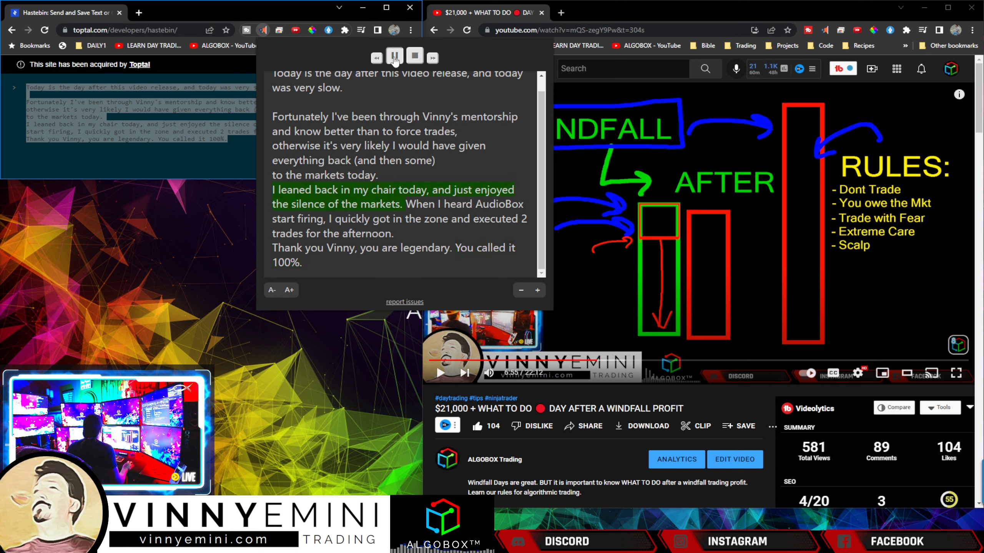
pyautogui.click(394, 56)
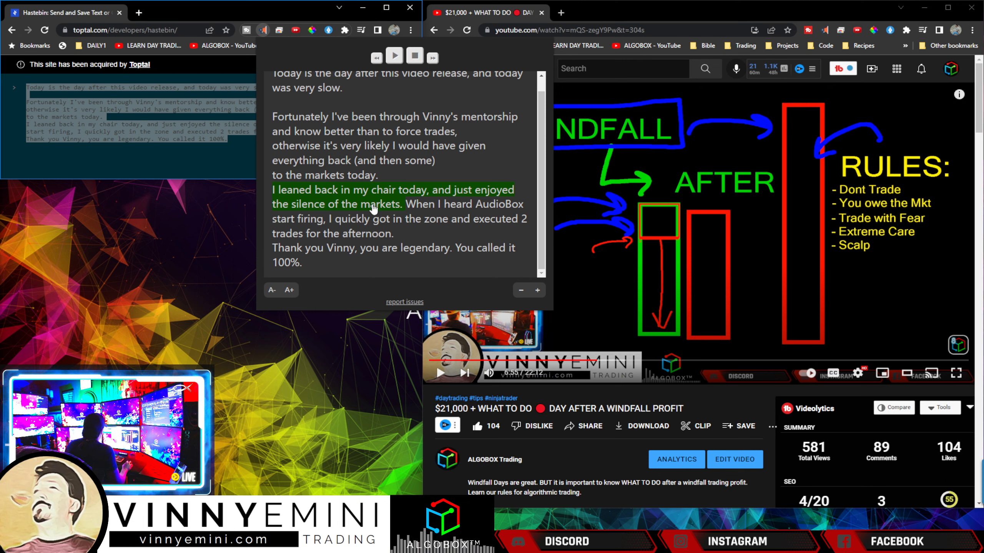
pyautogui.moveTo(447, 284)
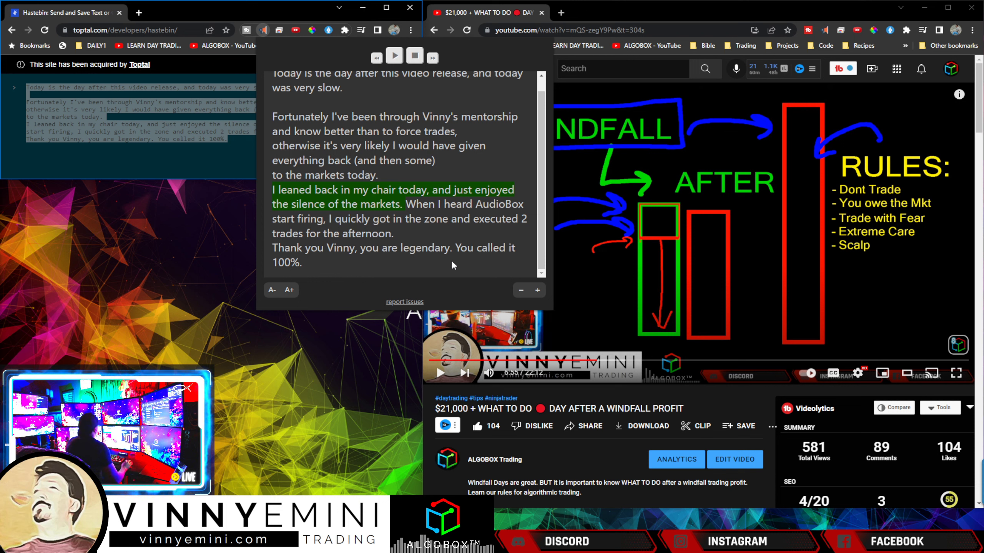
pyautogui.moveTo(424, 216)
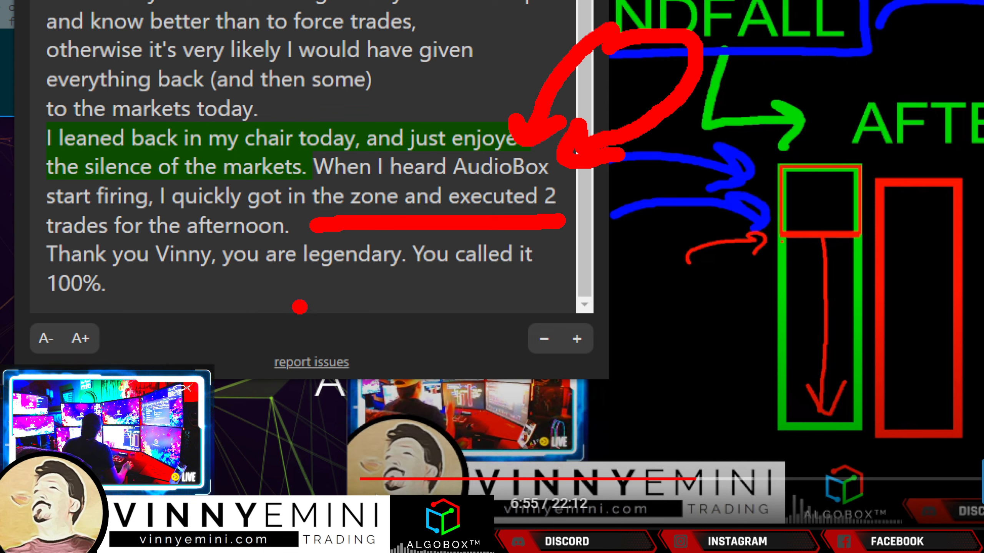
# Underline the closing 'You called it 100%' line in red
pyautogui.moveTo(293, 301); pyautogui.dragTo(502, 302)
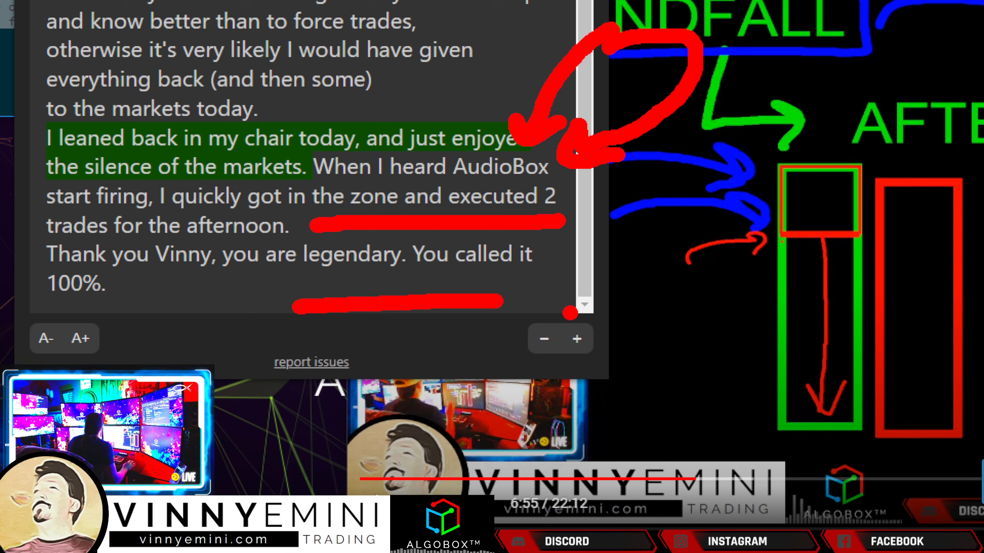